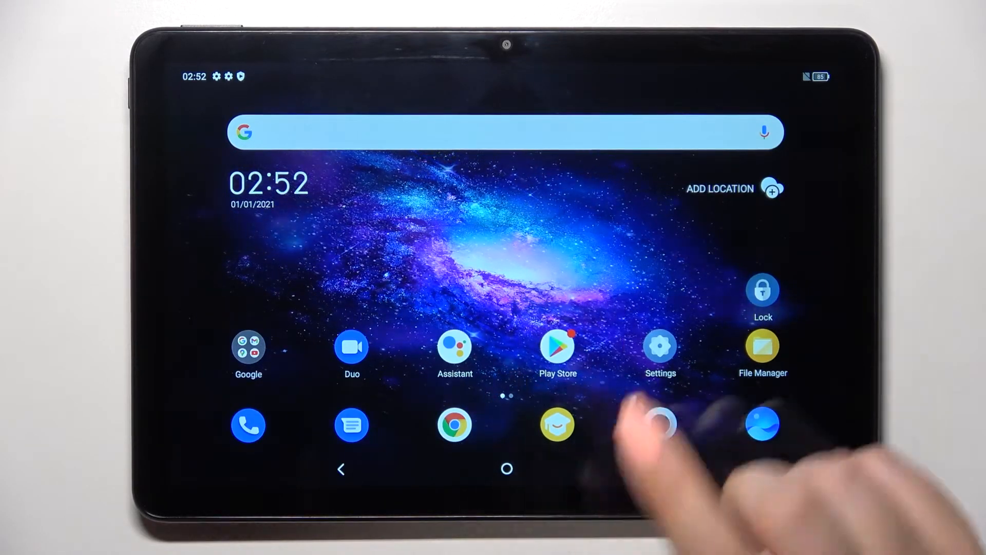
Go from the home screen into Settings and reach the Display section.
click(660, 346)
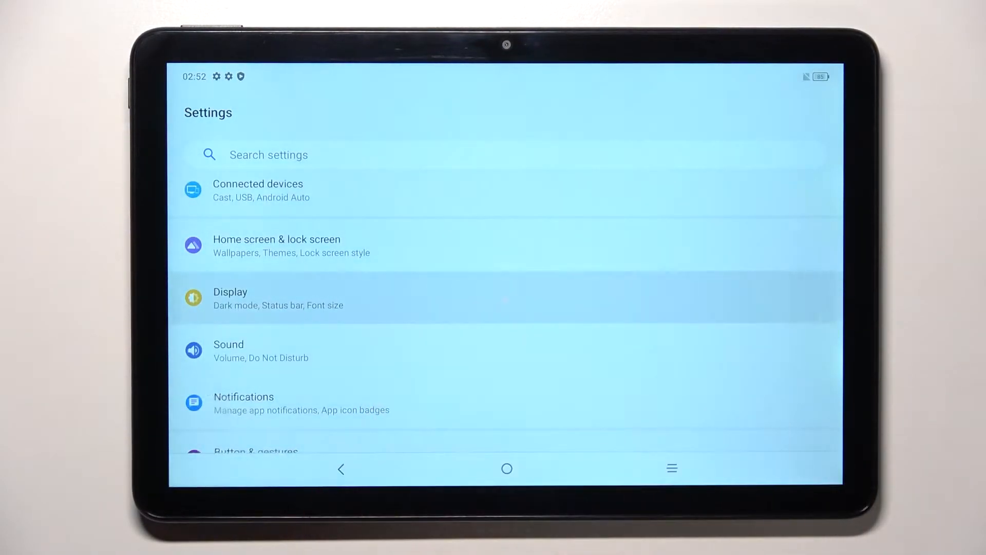
click(277, 296)
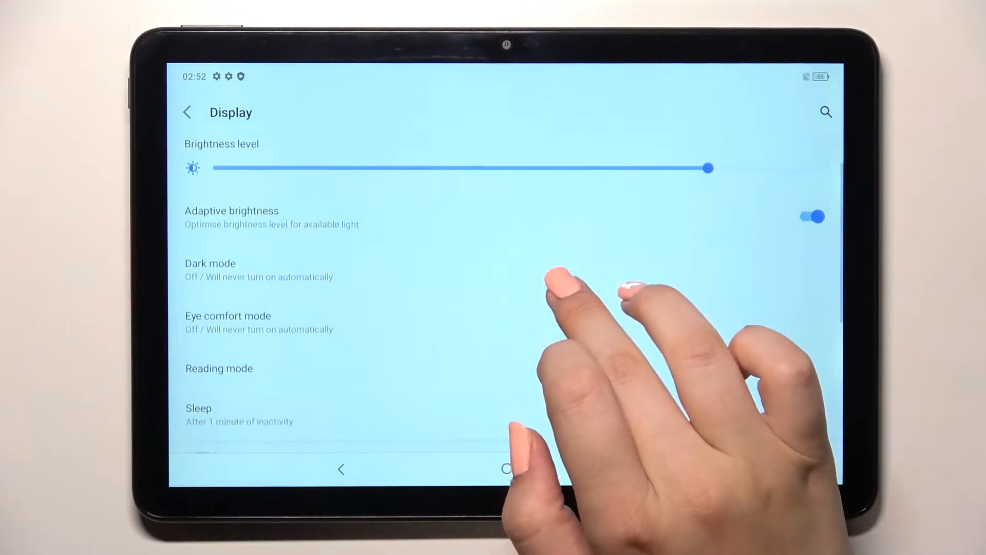
scroll(up, 3)
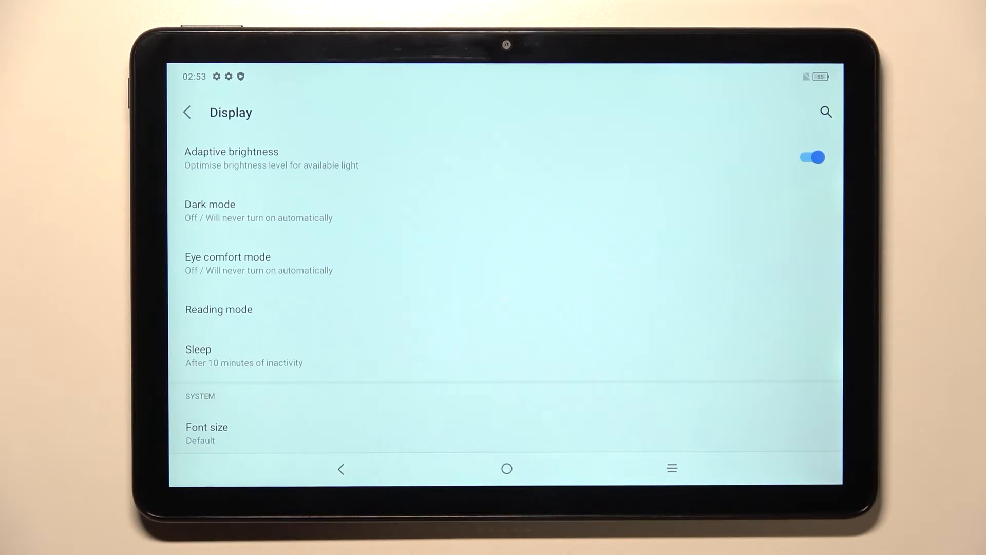
Return to the home screen with Sleep left at 10 minutes of inactivity.
click(506, 468)
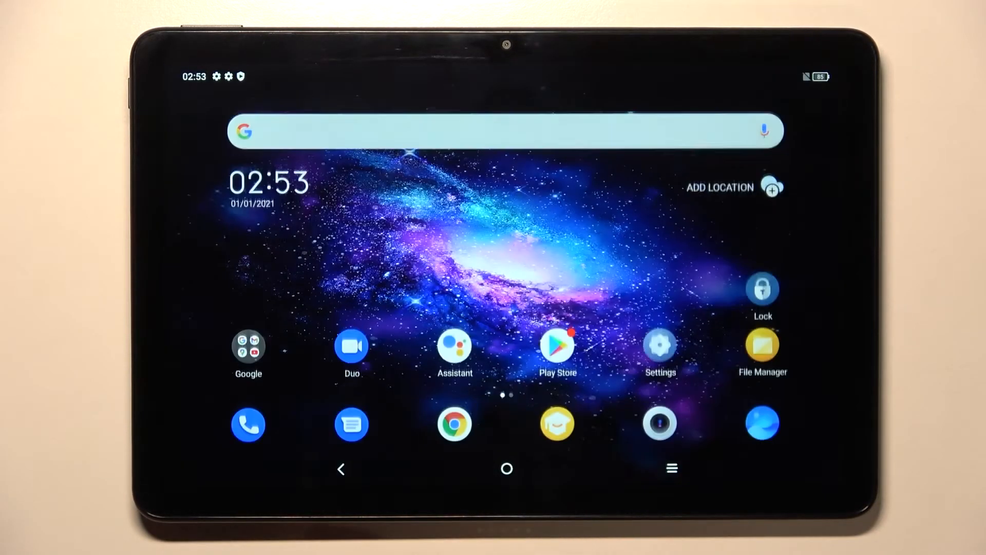